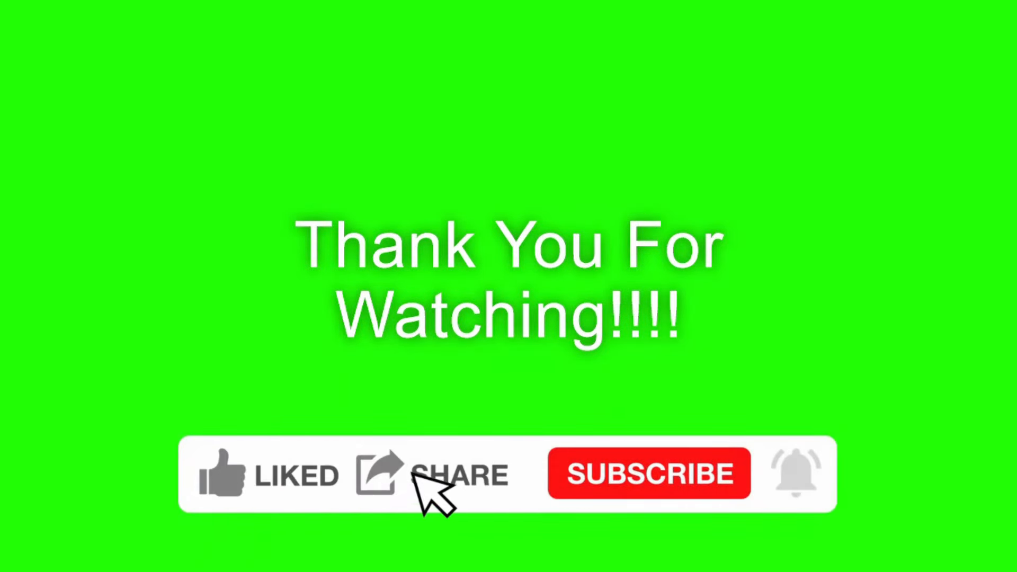
left_click(650, 474)
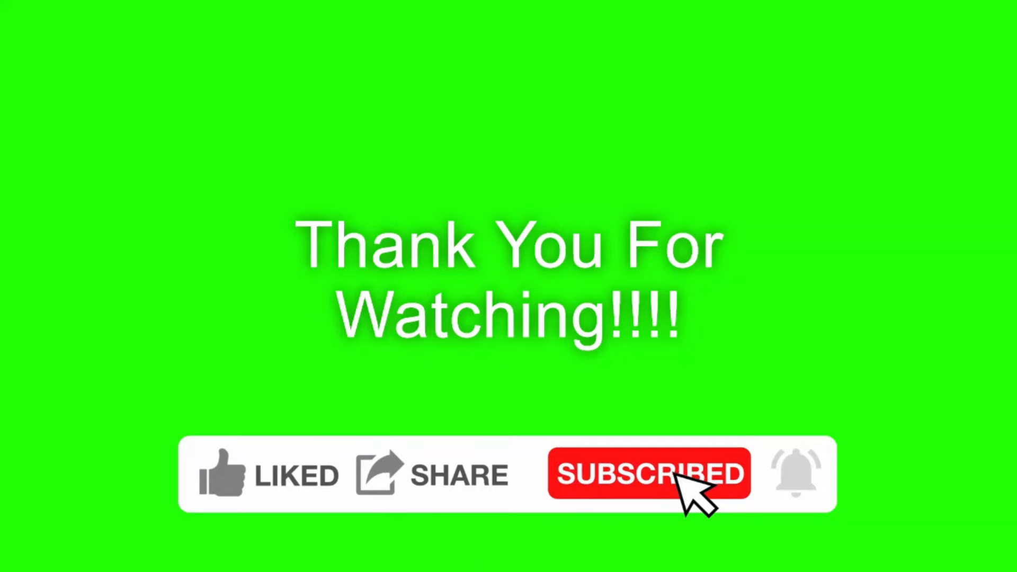